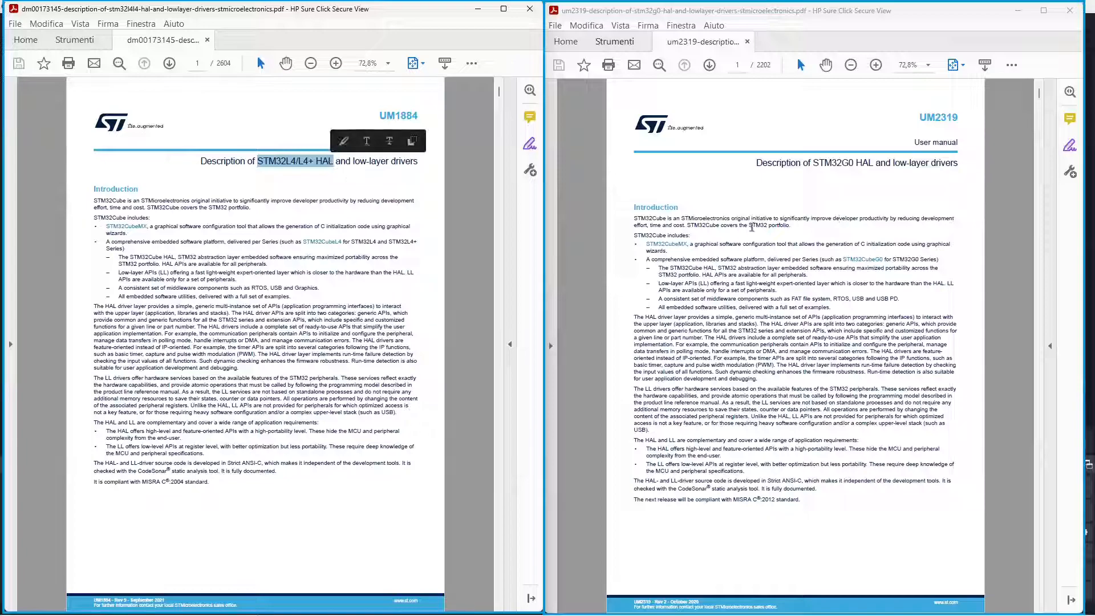
- Jump to the '31 HAL GPIO Generic Driver' chapter via the STM32L4 manual's bookmarks
double_click(831, 163)
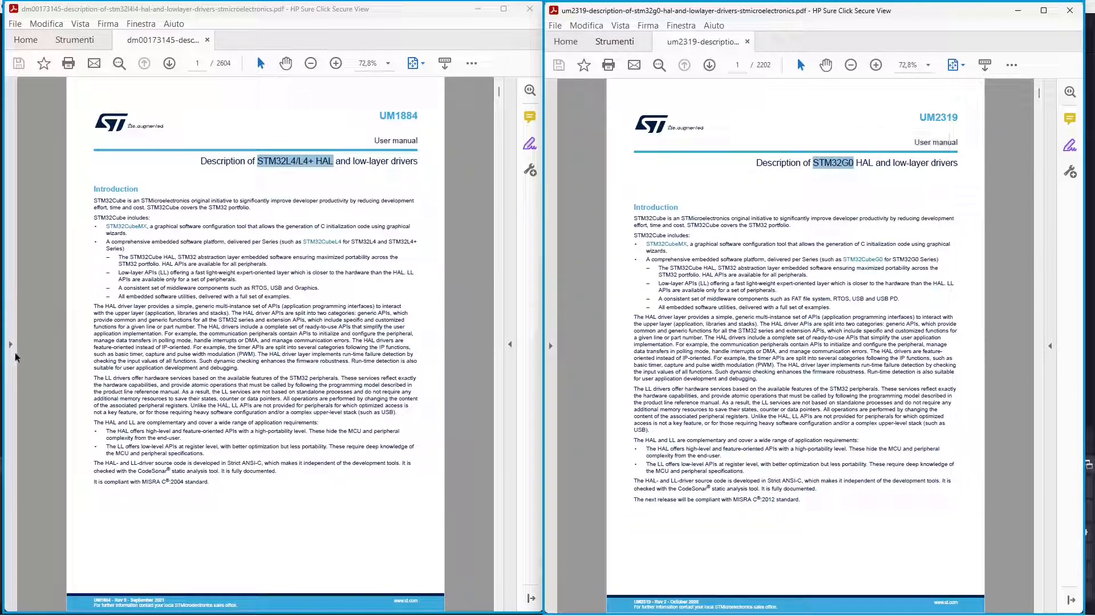
click(18, 123)
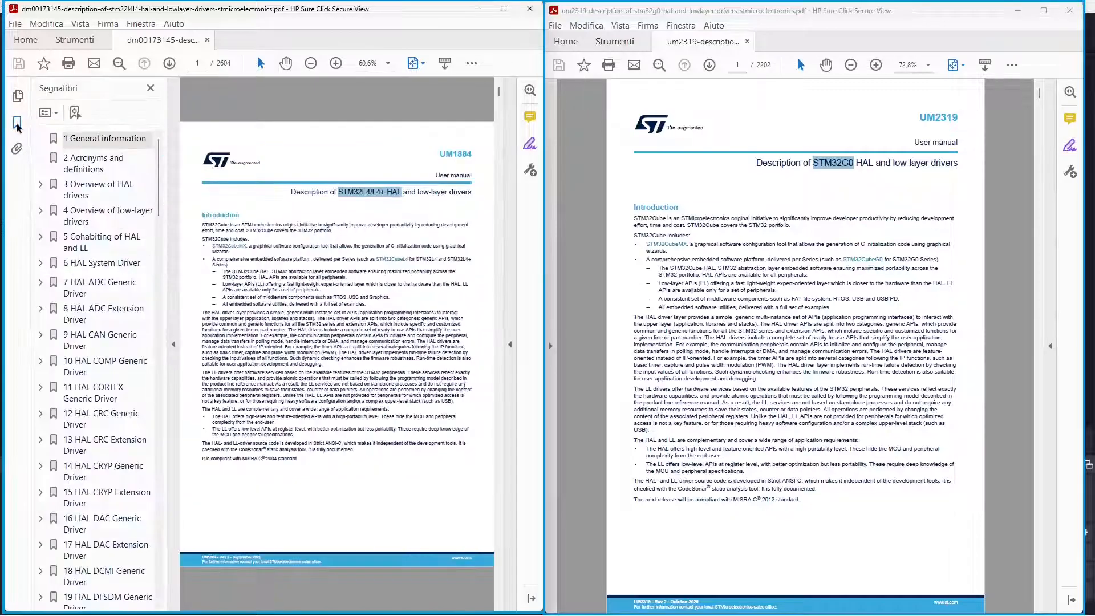
scroll(down, 3)
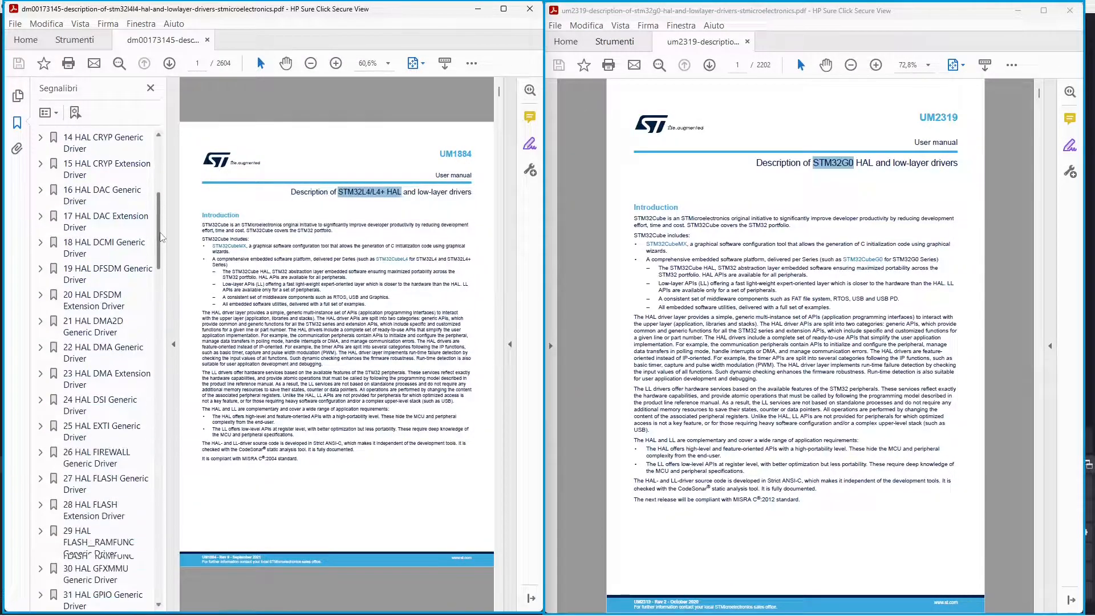
scroll(down, 3)
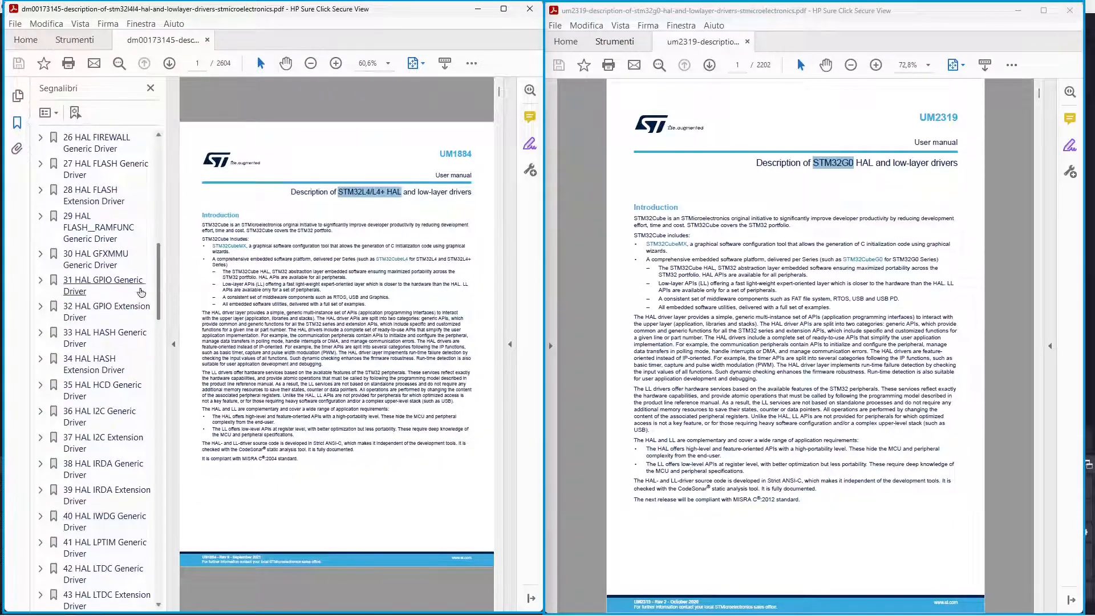
click(104, 285)
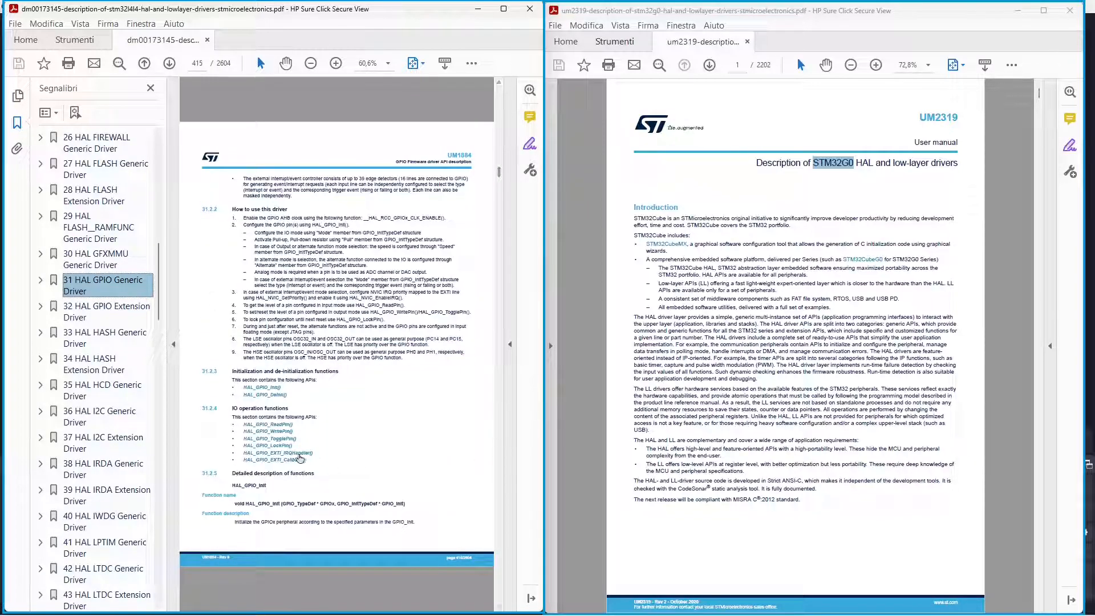
- Highlight the HAL_GPIO_EXTI_Callback function prototype in the L4 manual
scroll(down, 3)
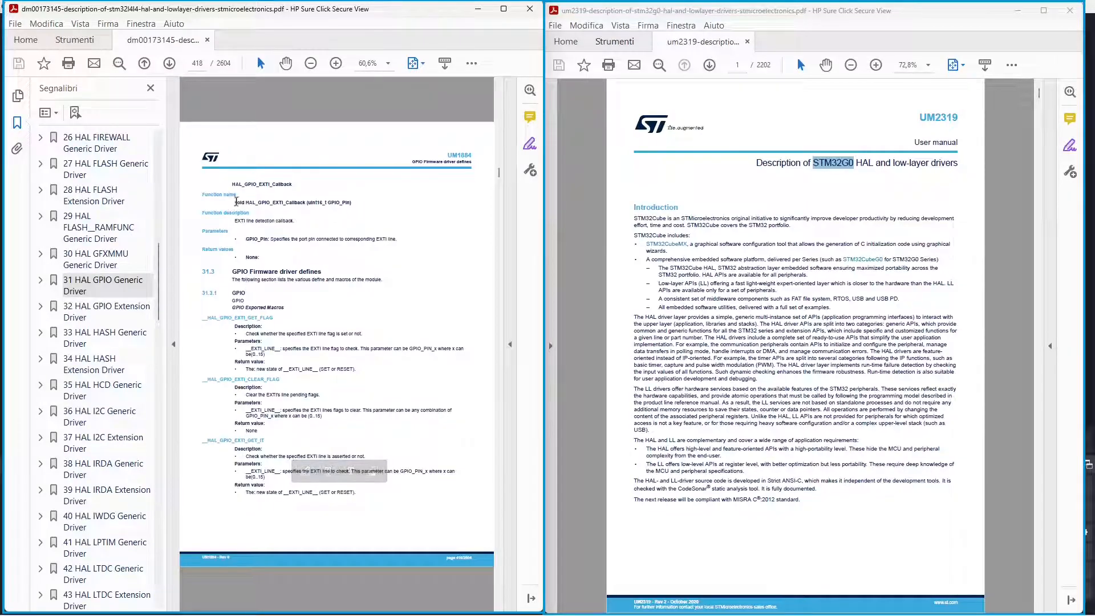
double_click(293, 203)
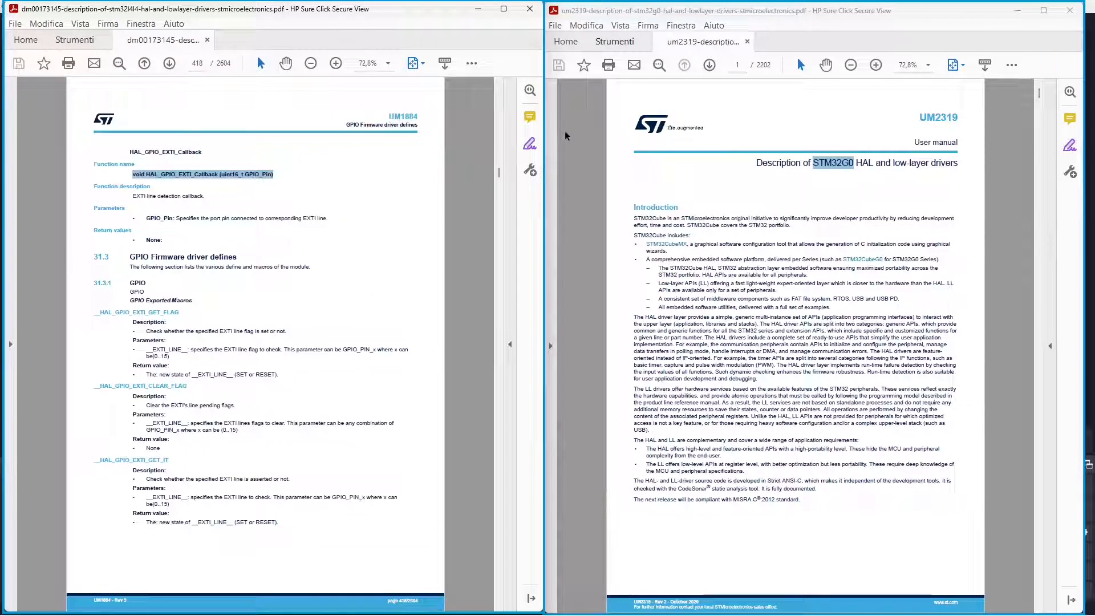
- Jump to the '24 HAL GPIO Generic Driver' chapter in the STM32G0 manual and reach the EXTI callback functions
click(557, 123)
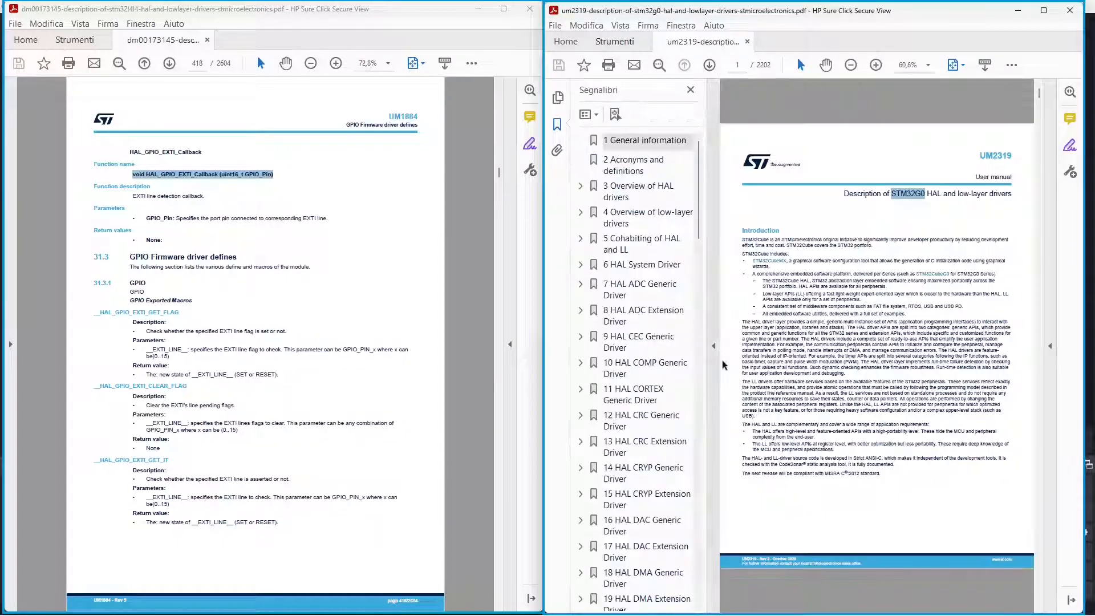
scroll(down, 3)
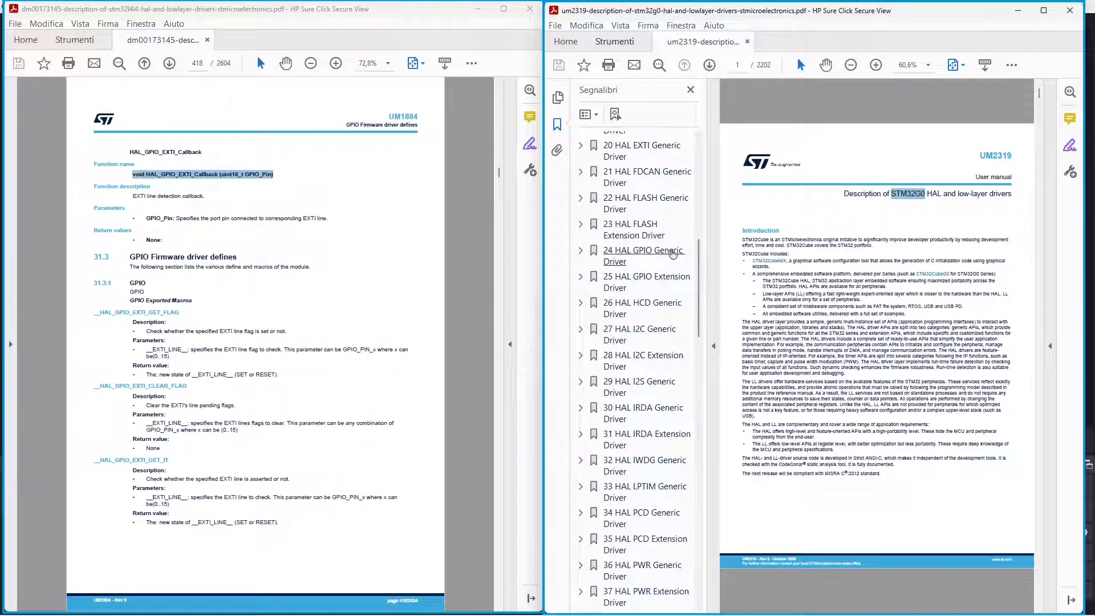
click(643, 255)
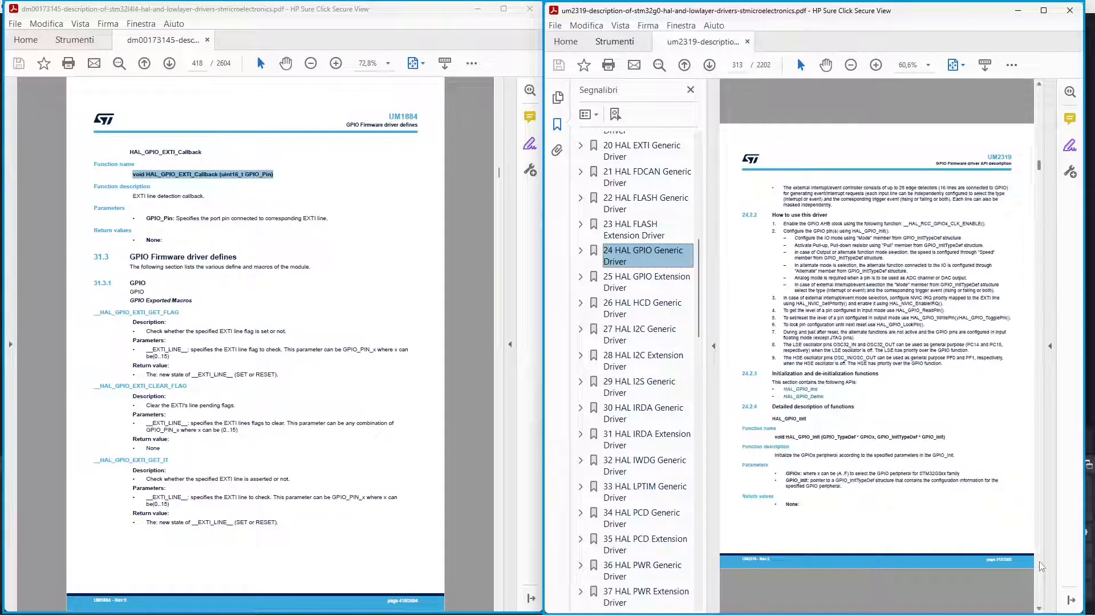
scroll(down, 3)
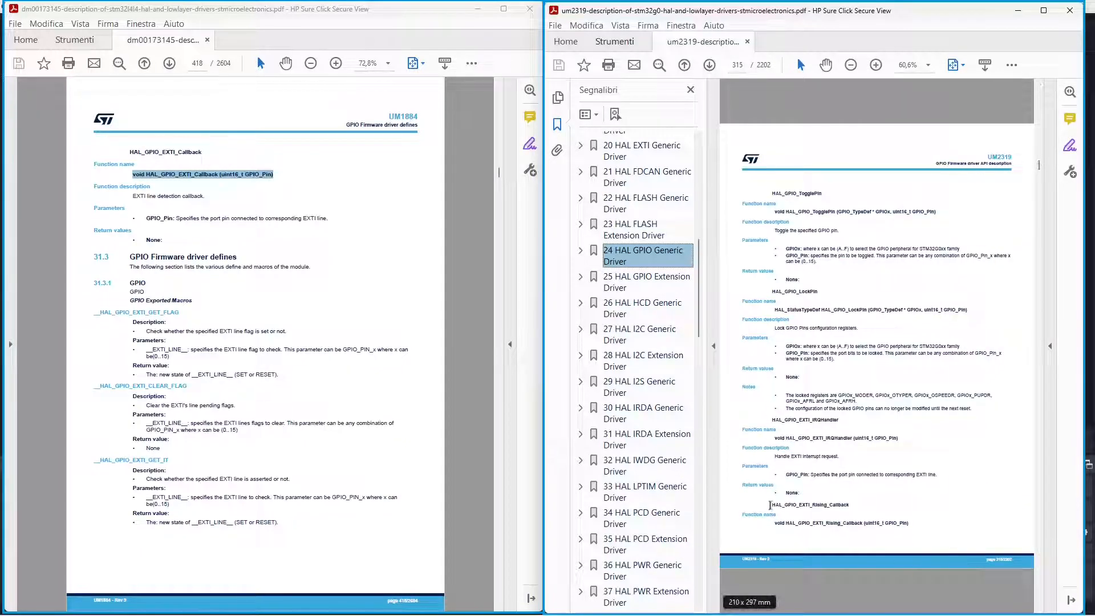
click(690, 89)
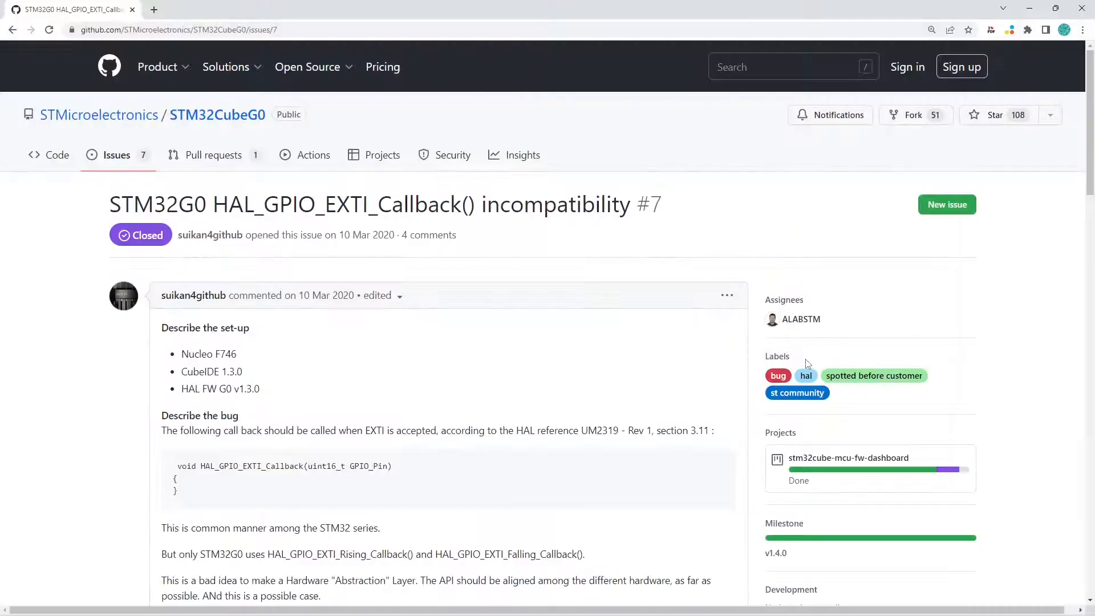
- Highlight issue #7's title, then reach ST's reply that the fix will come in a future release
double_click(315, 204)
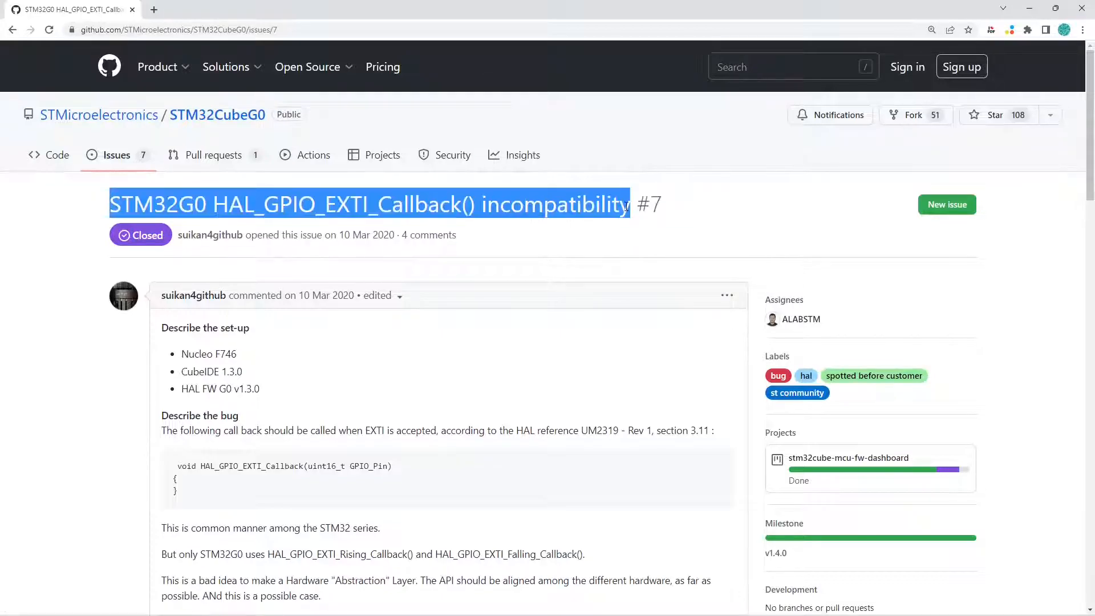
click(136, 391)
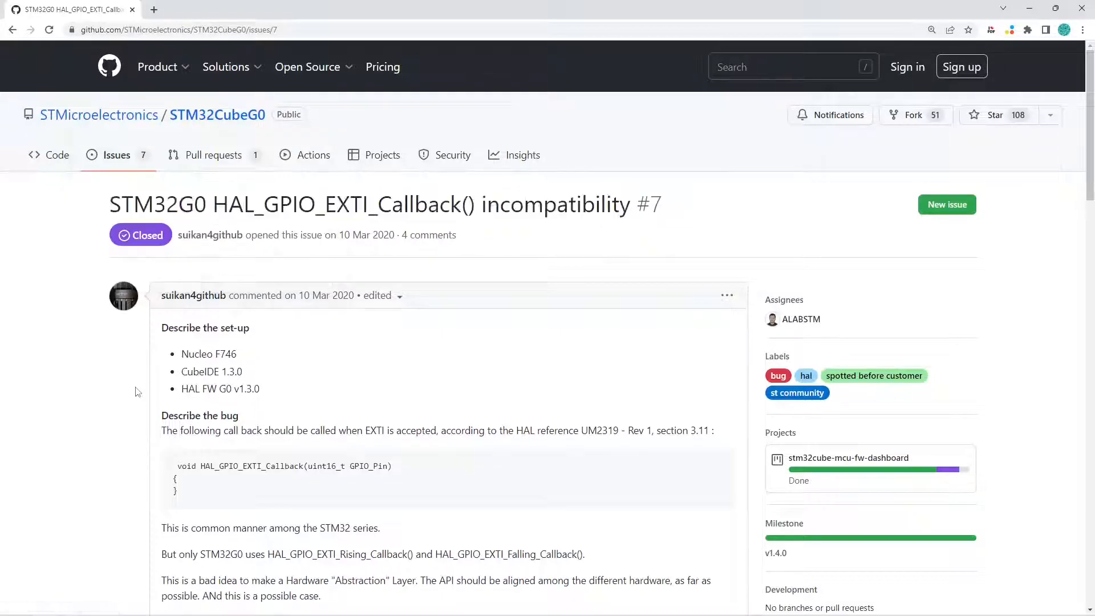
scroll(down, 3)
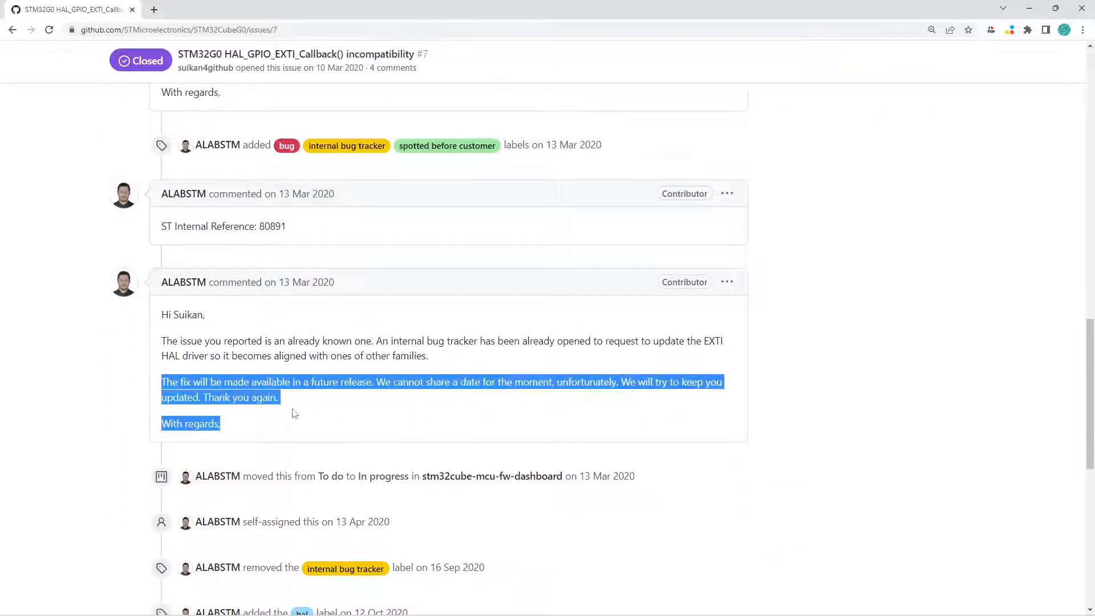
mouse_move(396, 436)
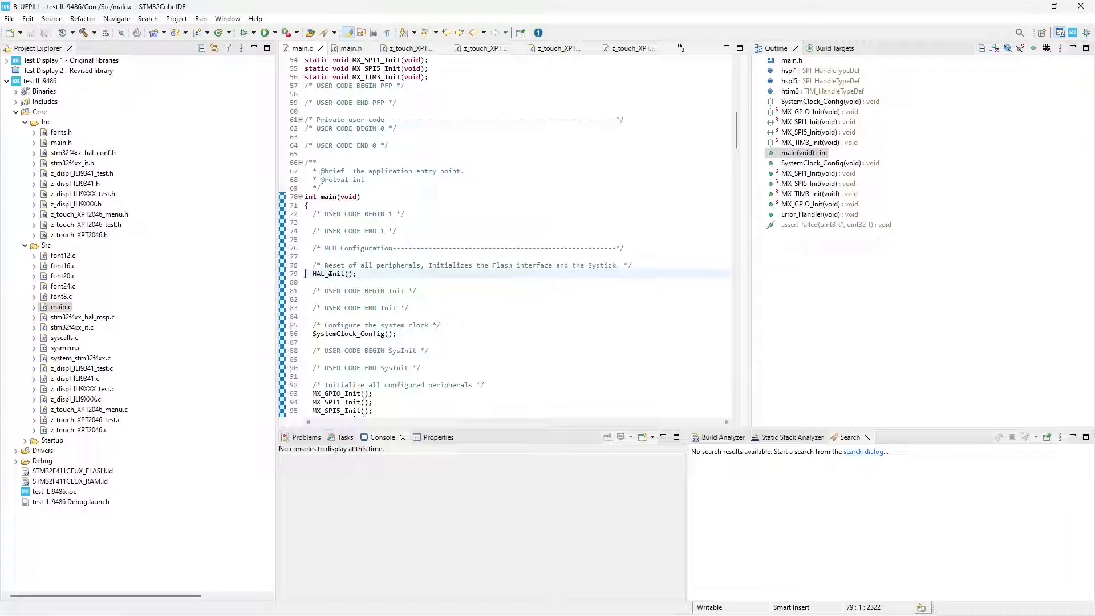
click(33, 430)
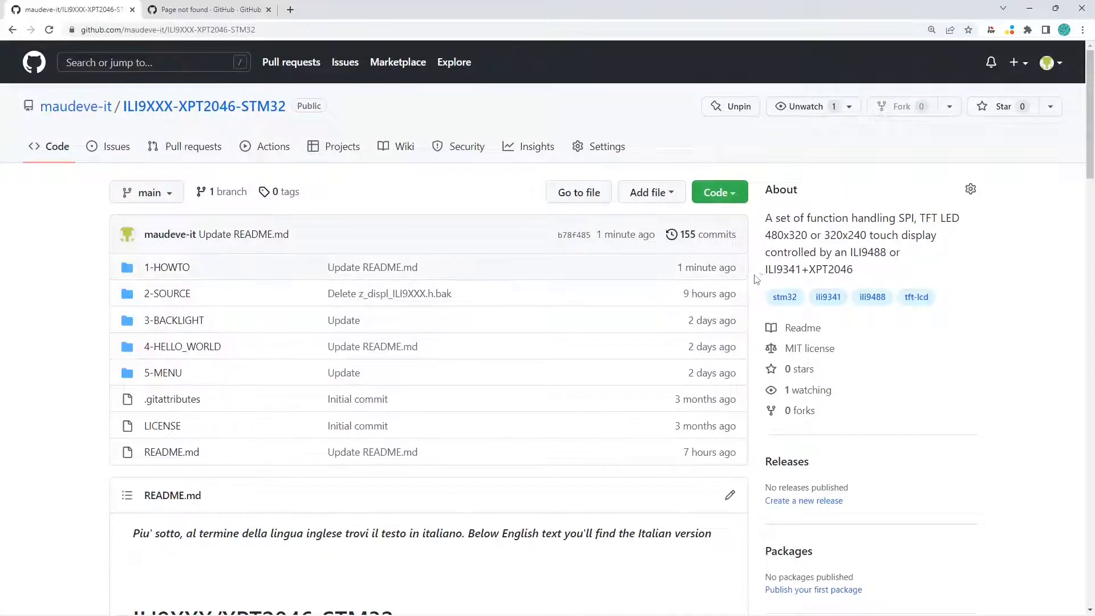
- From the README's Project Folders, reach the 1-HOWTO guide's STM32 display wiring diagram
scroll(down, 3)
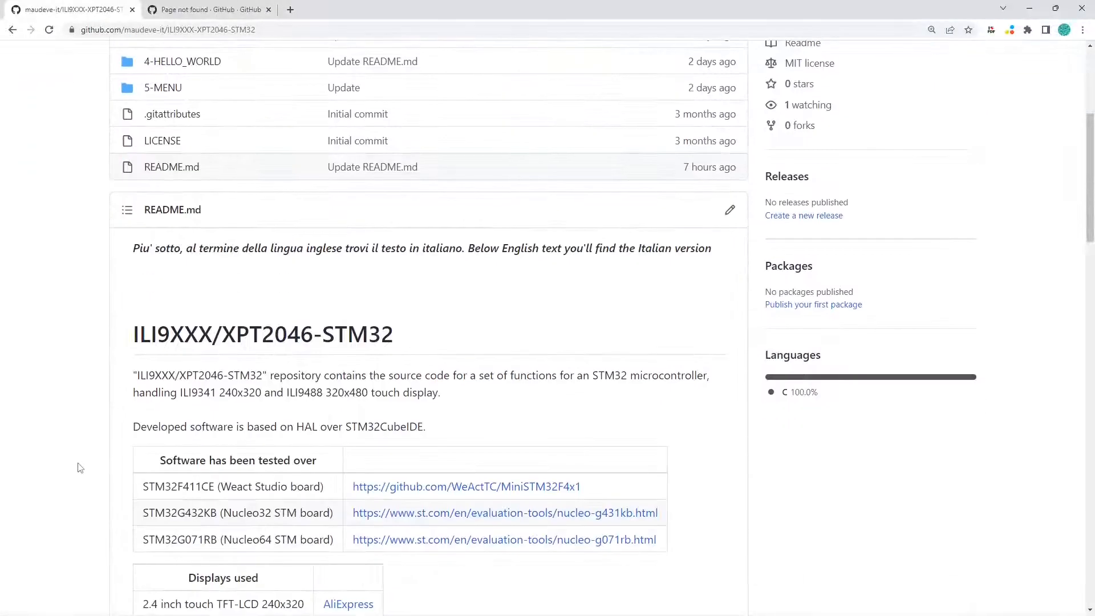
scroll(down, 3)
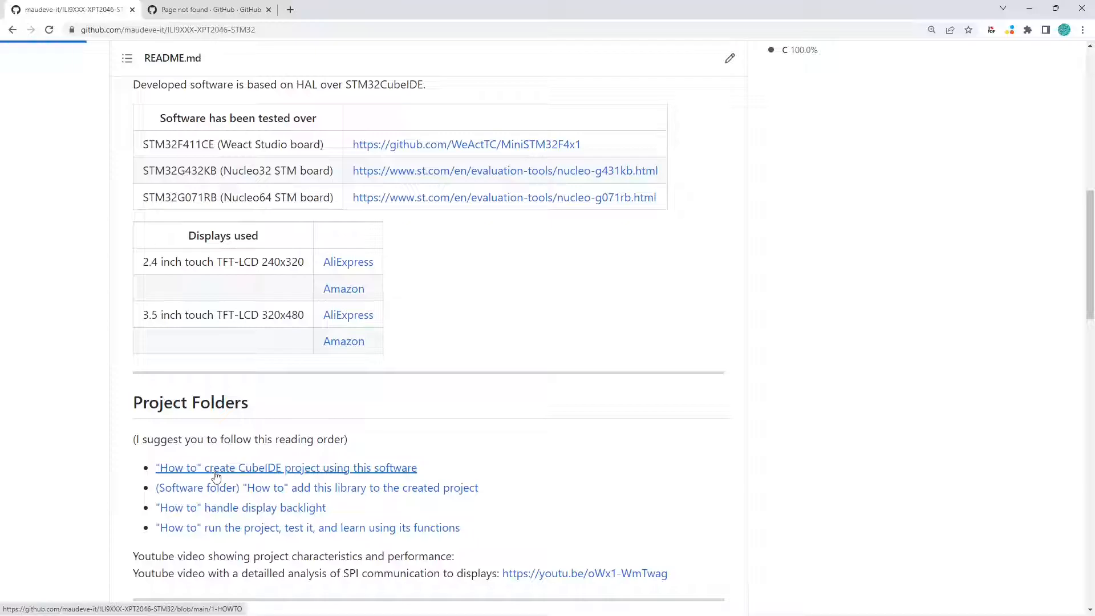
click(285, 468)
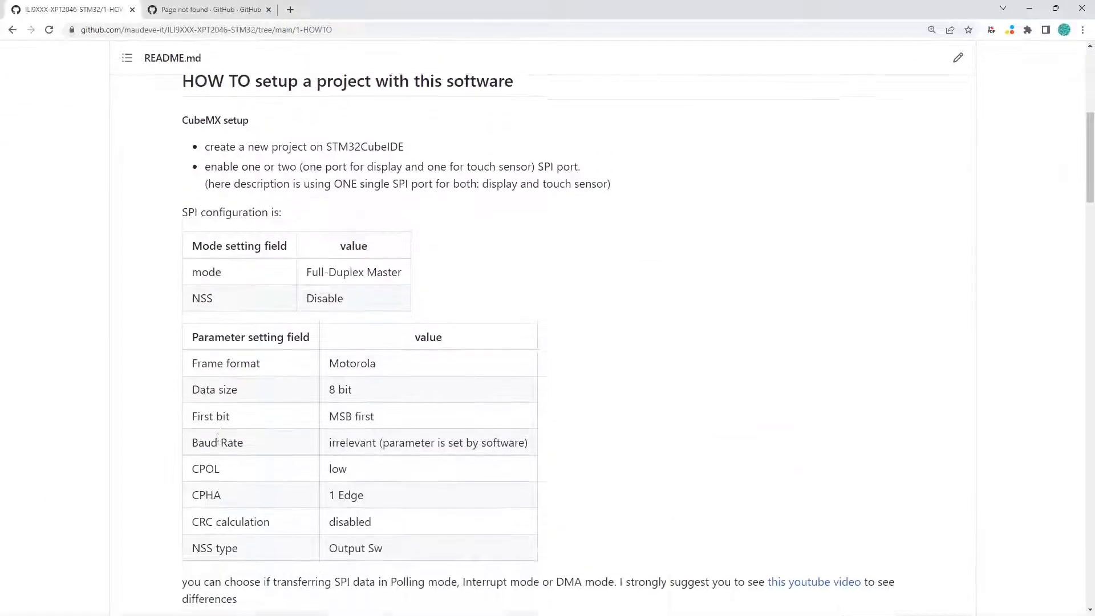
scroll(down, 3)
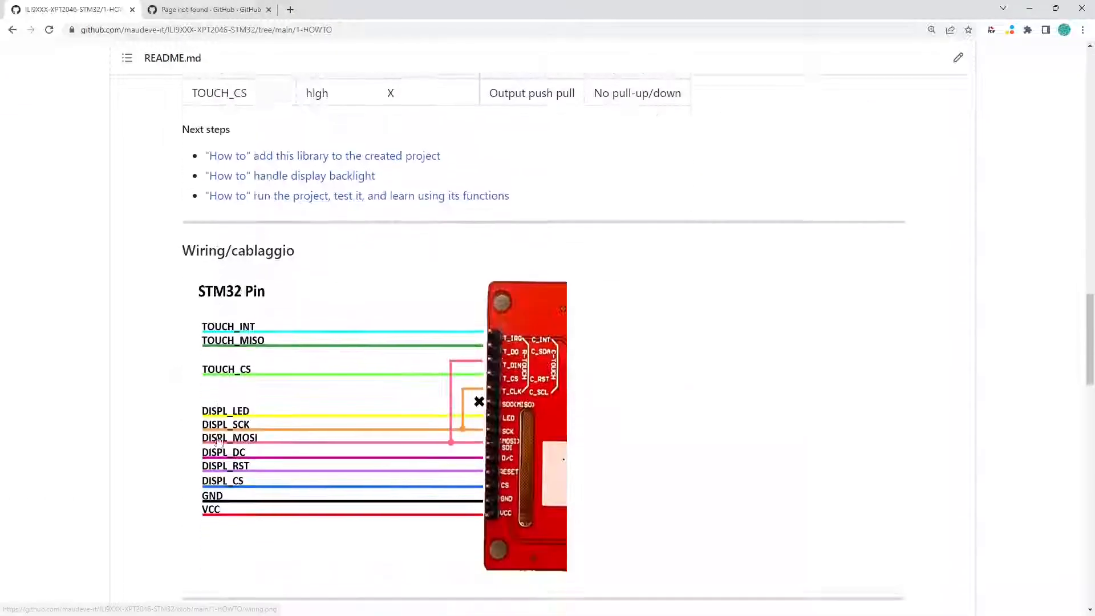
scroll(down, 3)
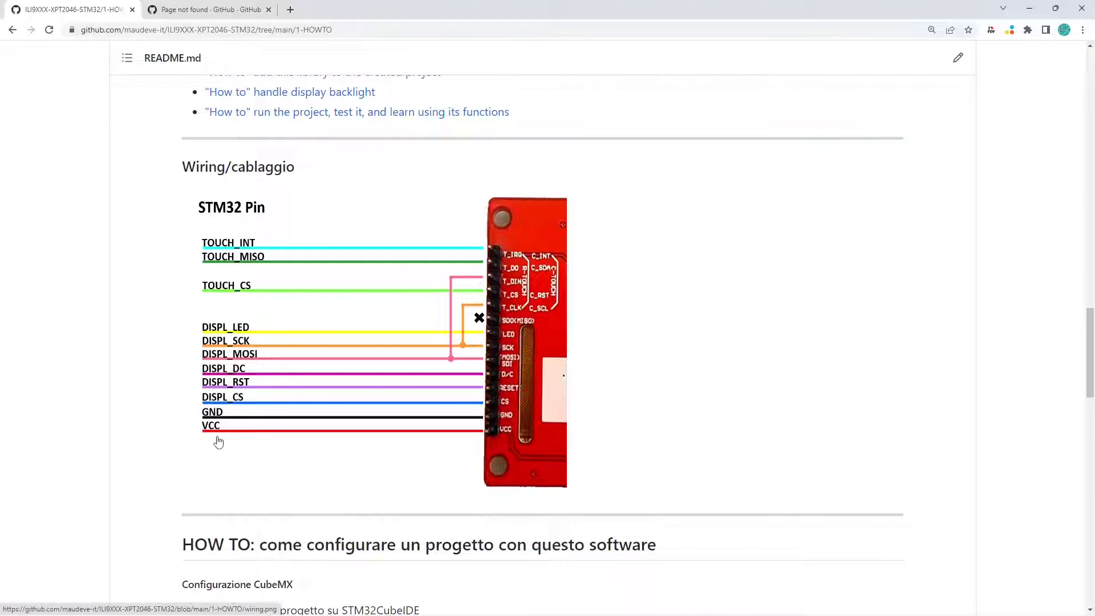